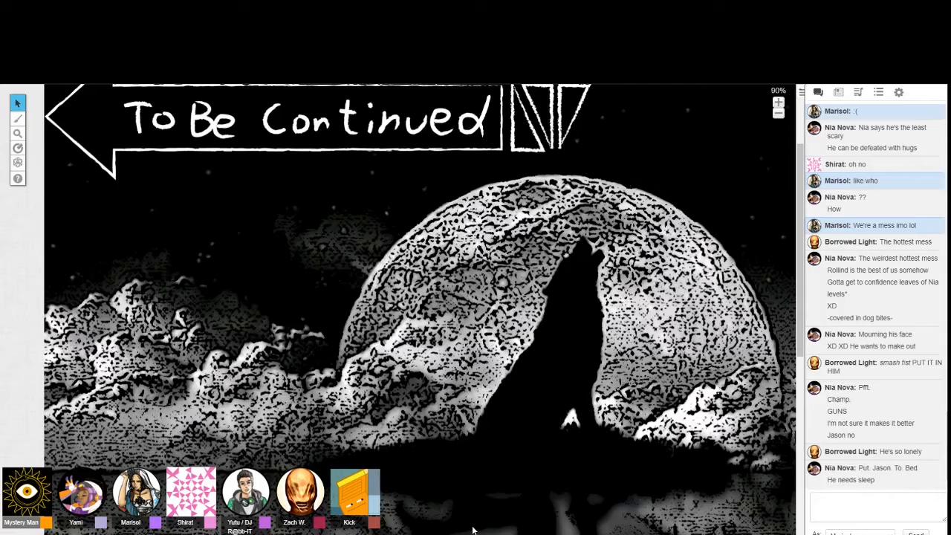
- Scroll the chat while the page changes to the district 3 map with marker A
scroll(down, 3)
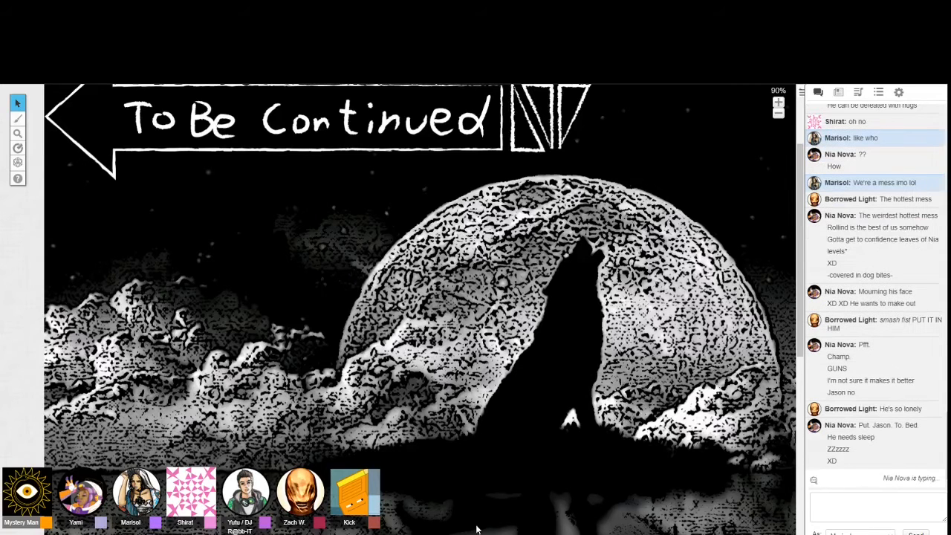
scroll(down, 3)
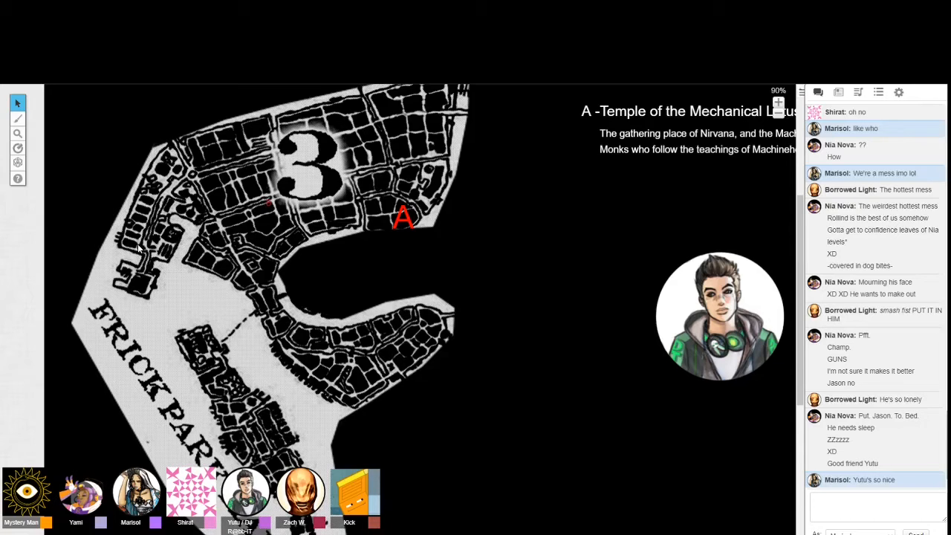
- Click the tabletop as marker B and the 'Sisters of Mercy Hospital' label appear
click(253, 185)
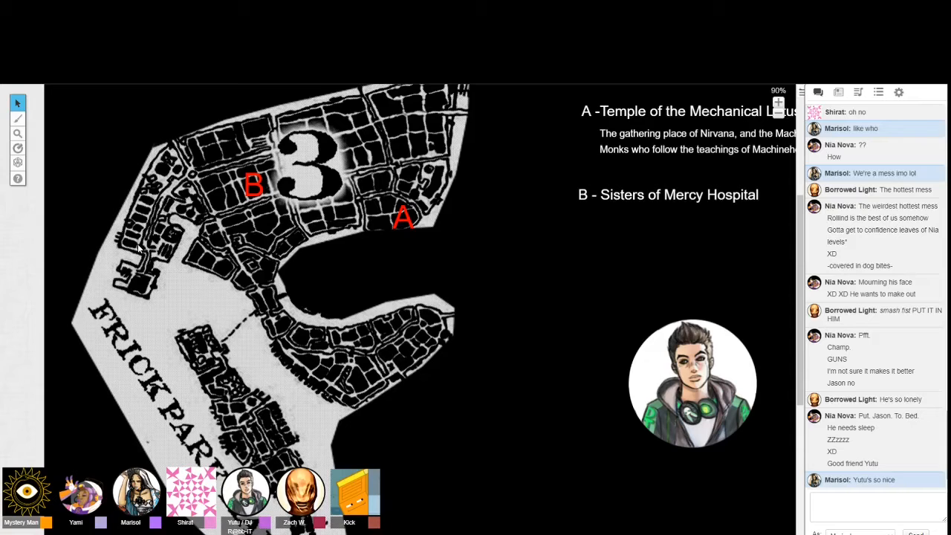
- Post 'It just so happens that Jim is the best dressed' in chat
text(wo)
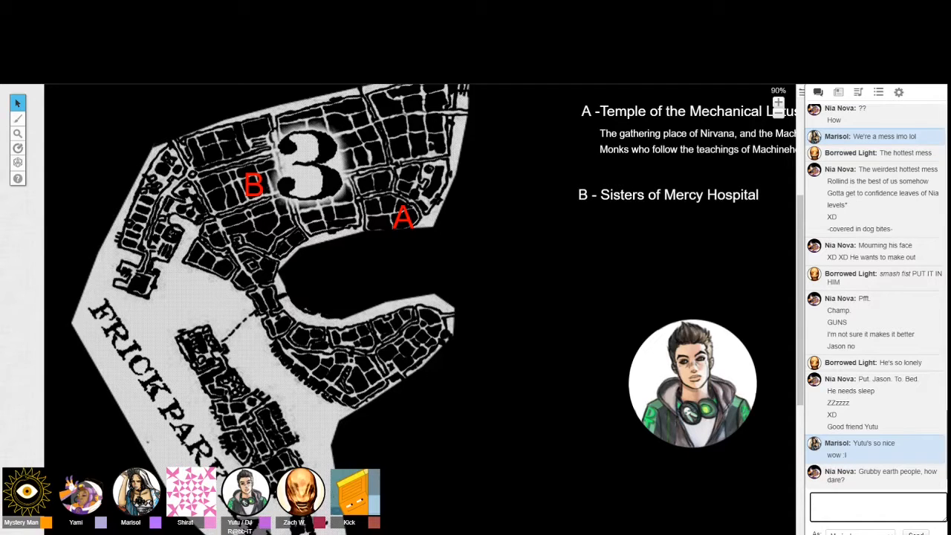
text(It just so happens)
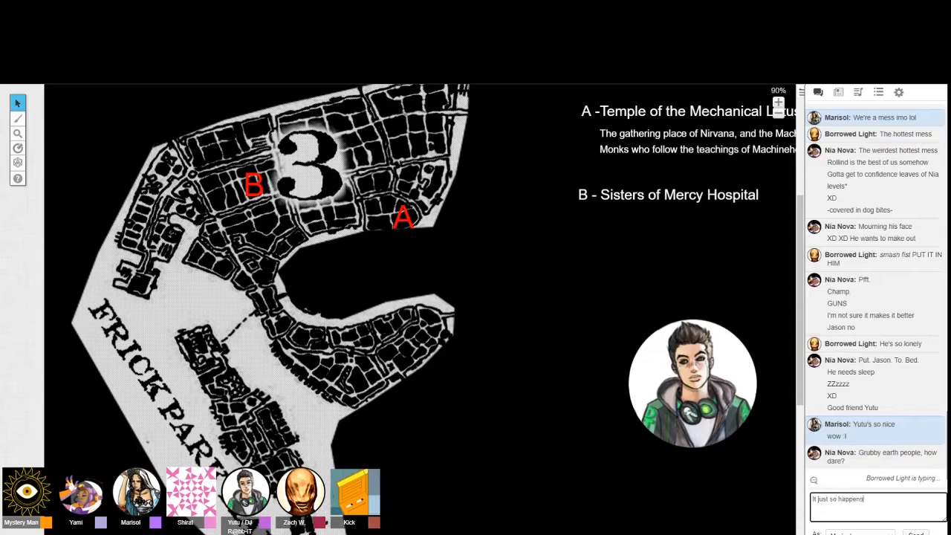
text(that Jim is th)
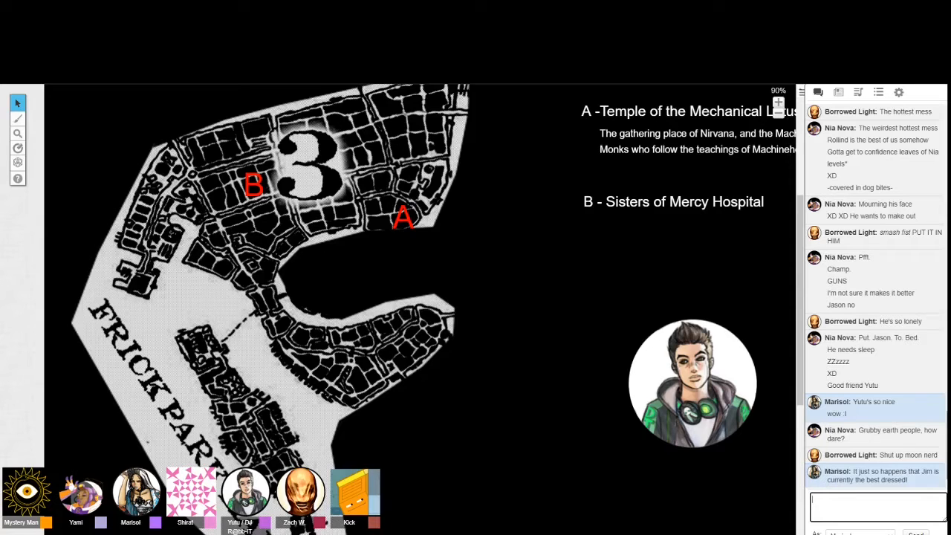
scroll(down, 3)
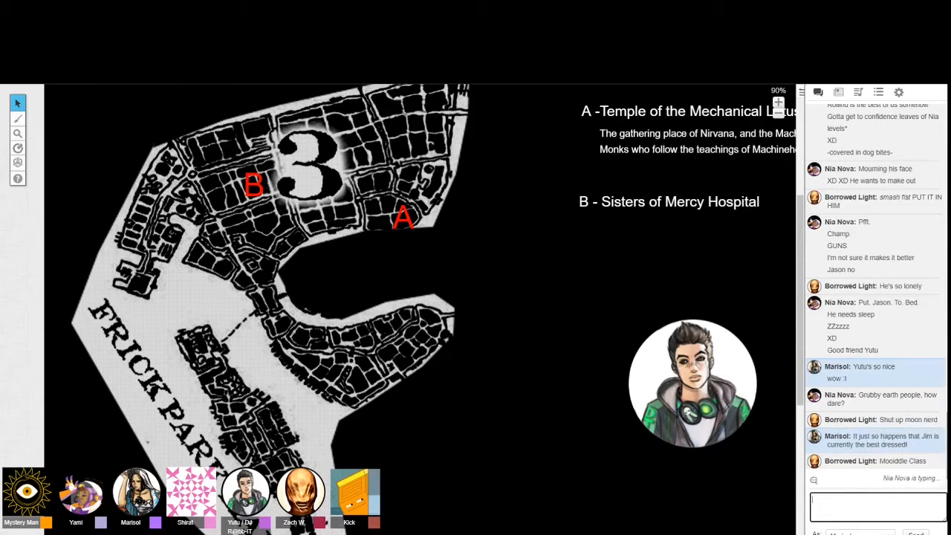
scroll(down, 3)
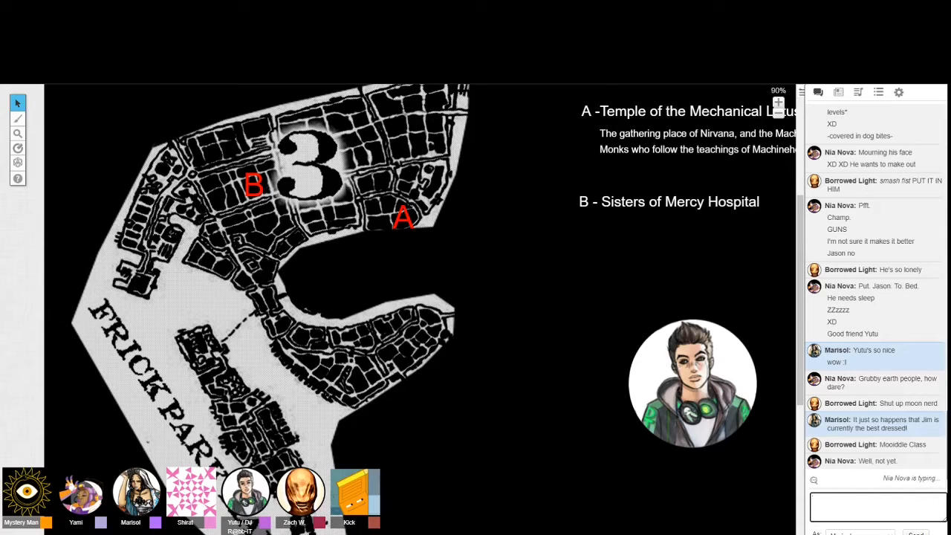
scroll(down, 3)
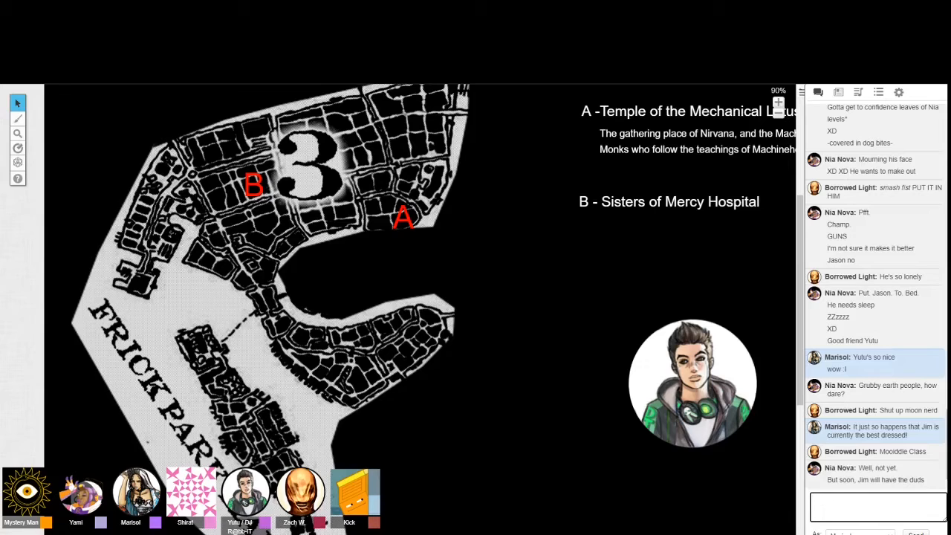
scroll(down, 3)
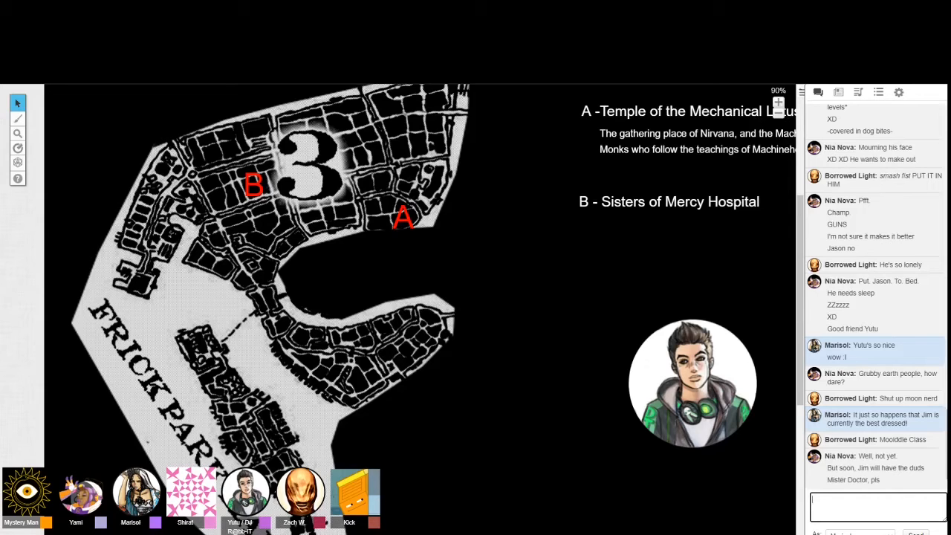
scroll(down, 3)
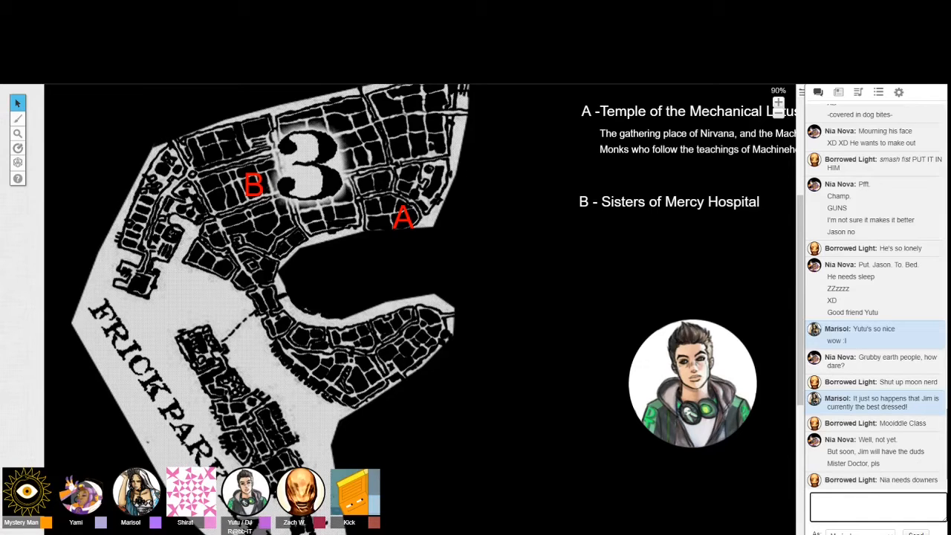
scroll(down, 3)
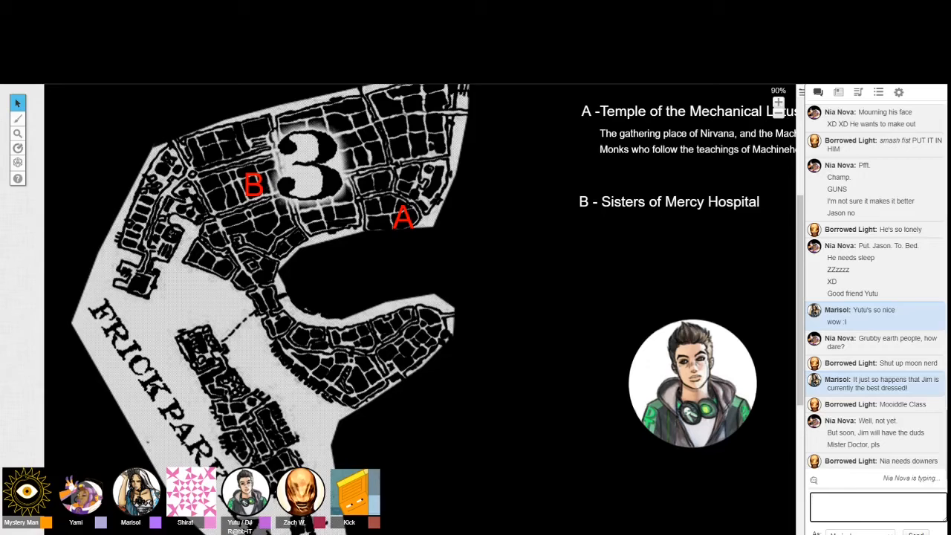
scroll(down, 3)
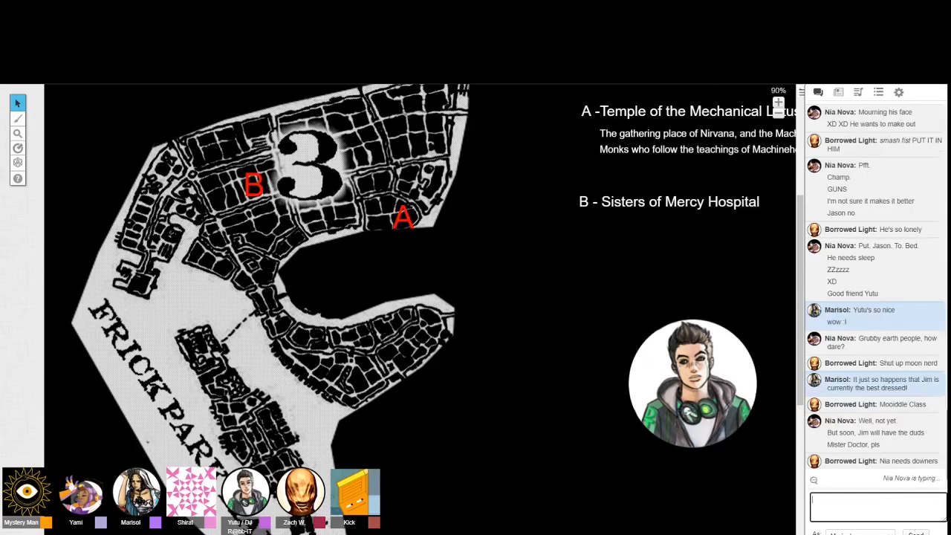
- Scroll the chat log and post 'Take offence!!!'
scroll(down, 3)
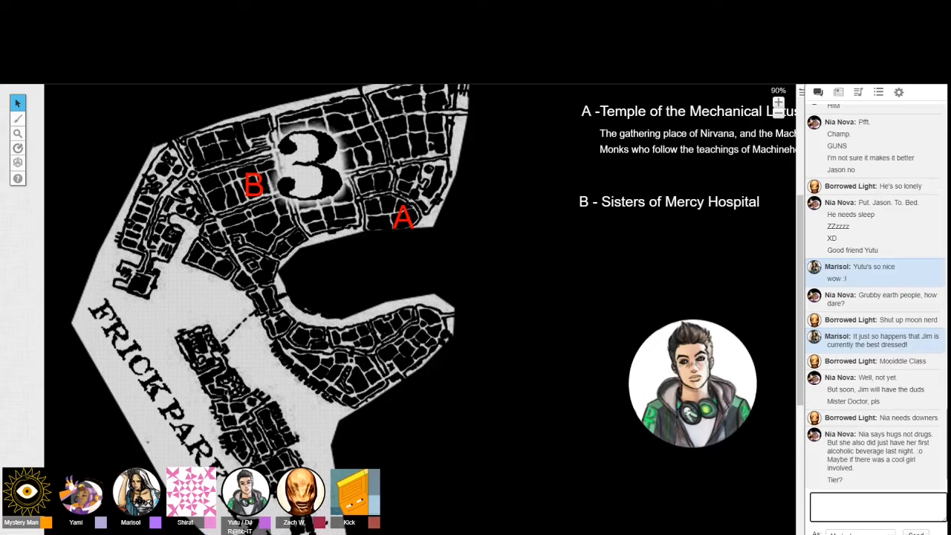
text(Take offence)
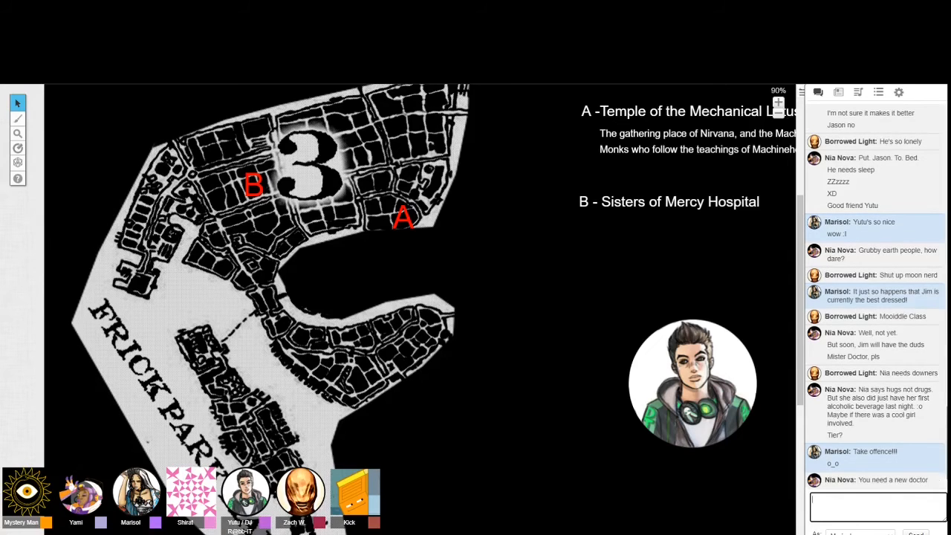
scroll(down, 3)
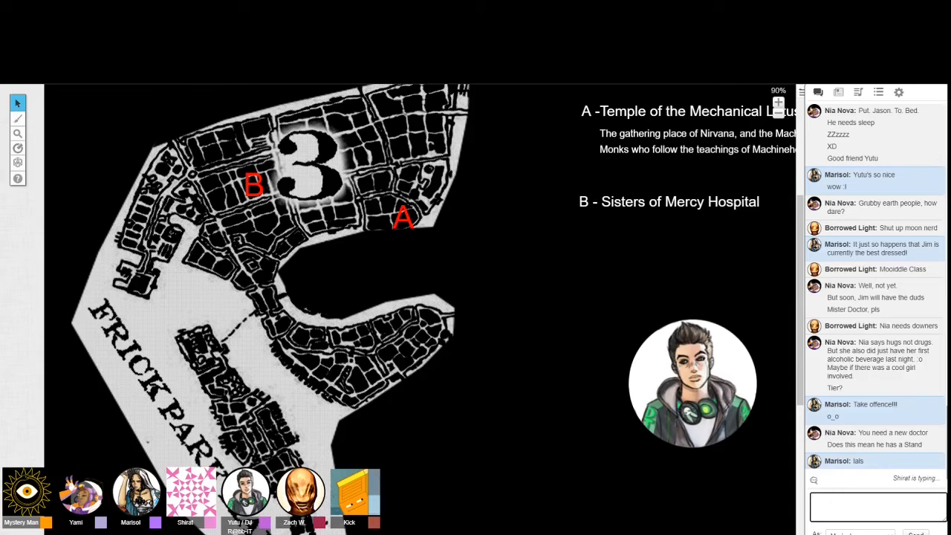
scroll(down, 3)
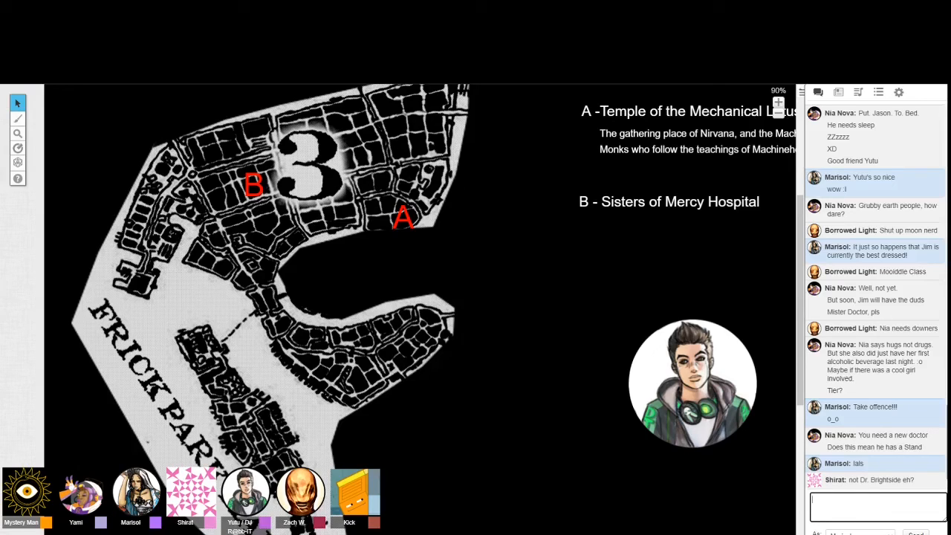
scroll(down, 3)
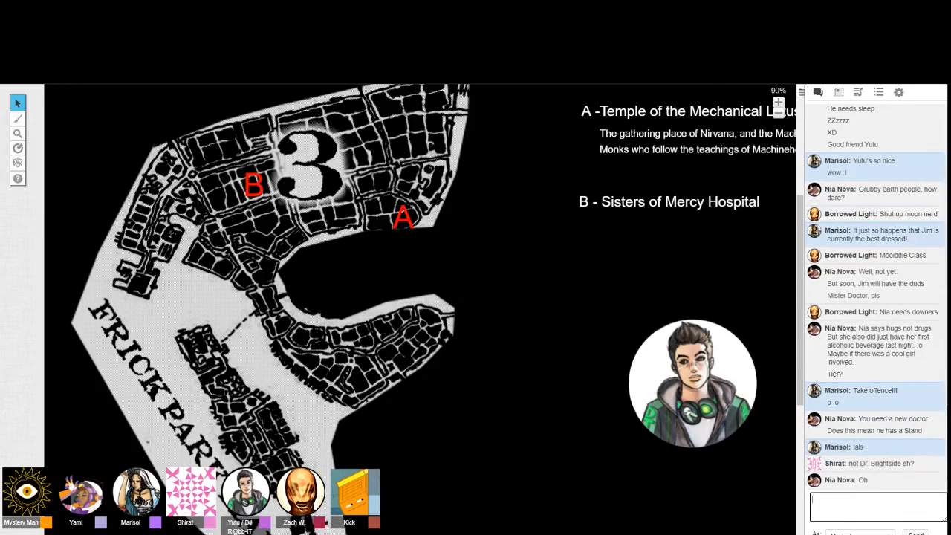